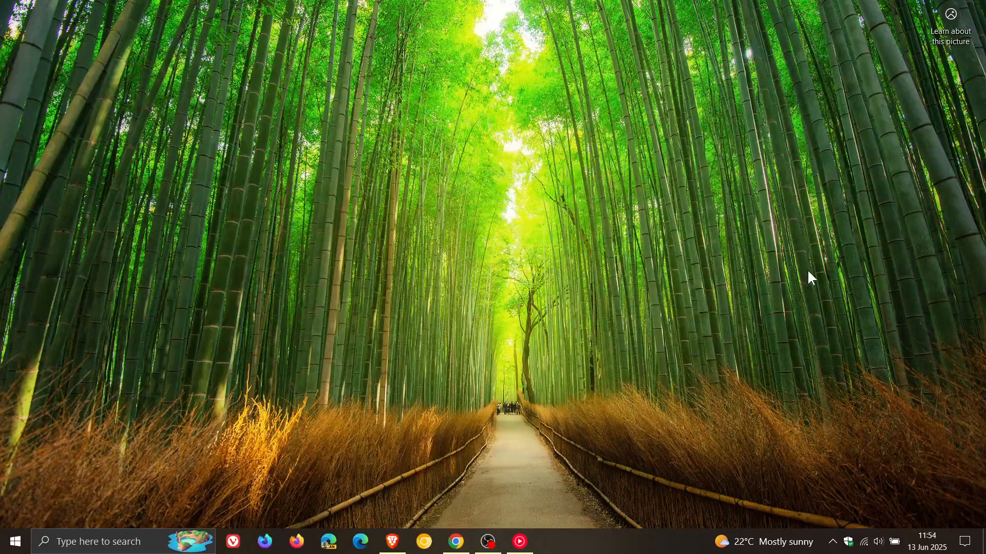
{"action": "mouse_move", "coordinate": [822, 314]}
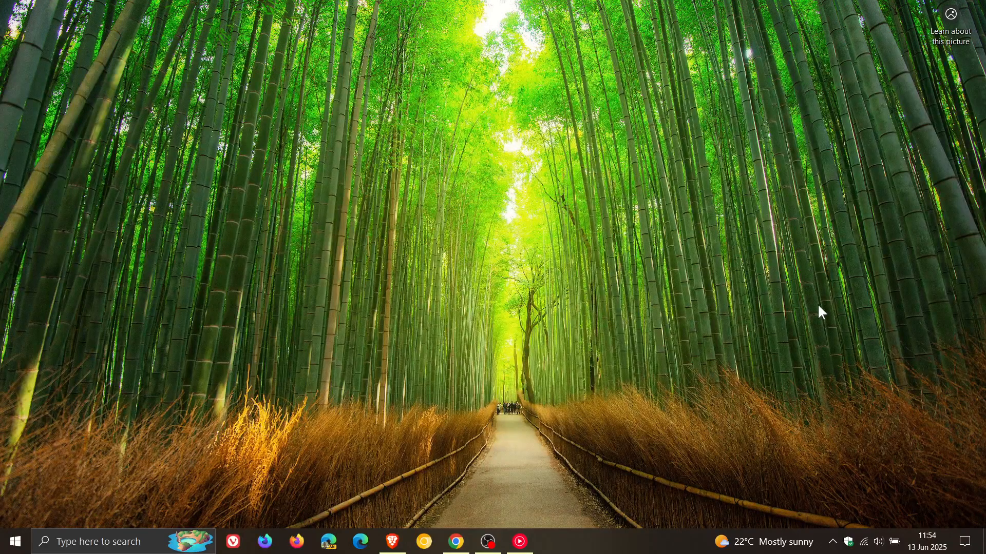
{"action": "mouse_move", "coordinate": [823, 317]}
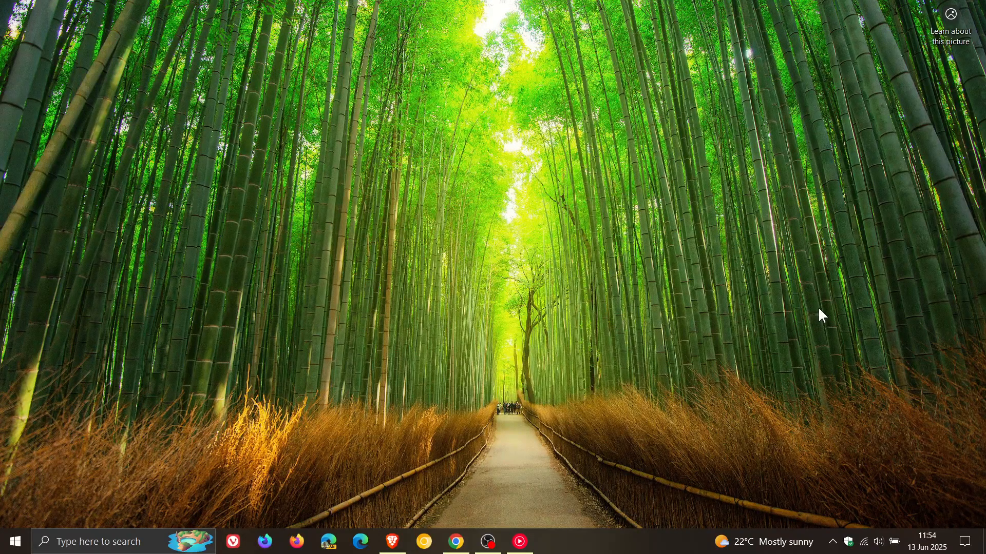
{"action": "mouse_move", "coordinate": [822, 308]}
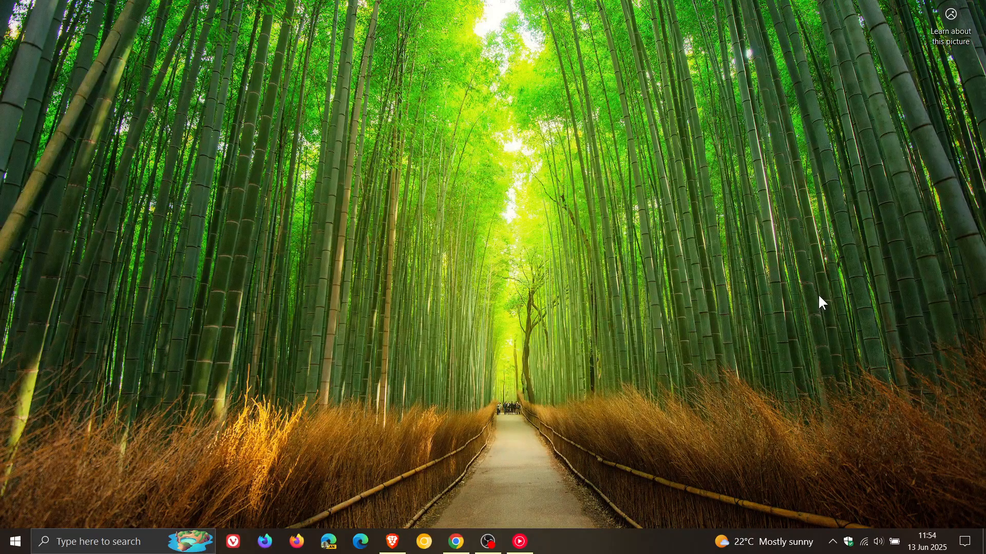
{"action": "mouse_move", "coordinate": [904, 420]}
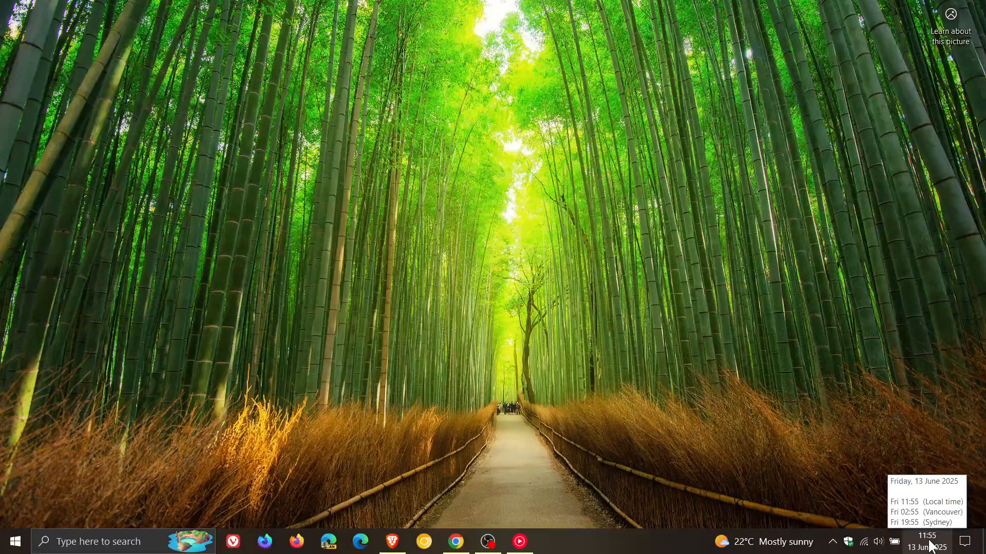
Show the June 2025 calendar flyout with local, Vancouver and Sydney clocks.
{"action": "left_click", "coordinate": [924, 541]}
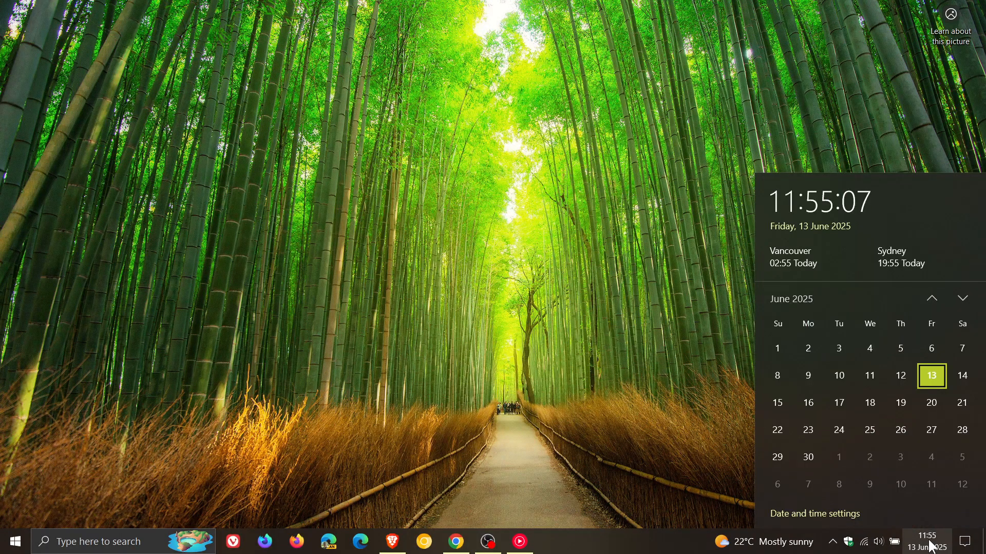
{"action": "mouse_move", "coordinate": [837, 430]}
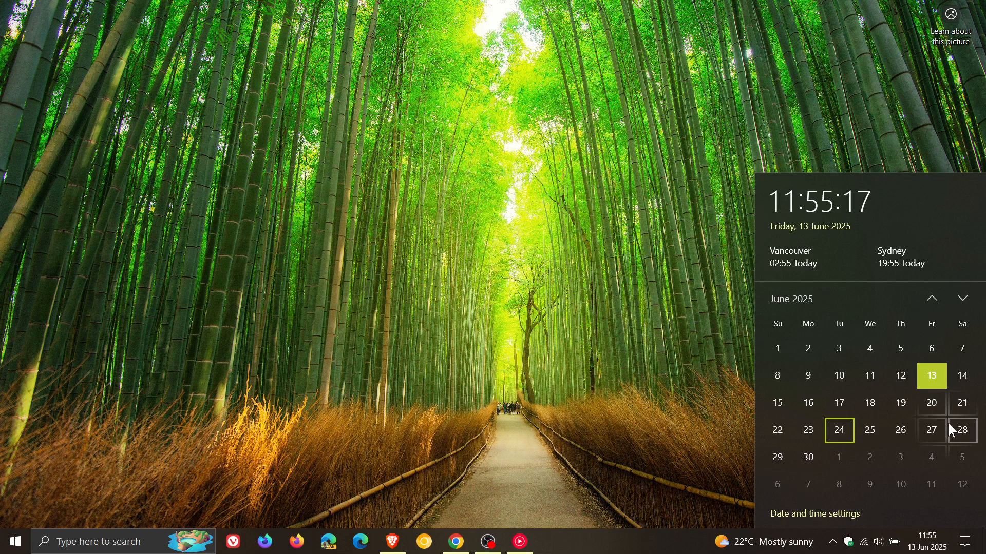
Dismiss the calendar flyout to return to the bamboo desktop.
{"action": "left_click", "coordinate": [578, 235]}
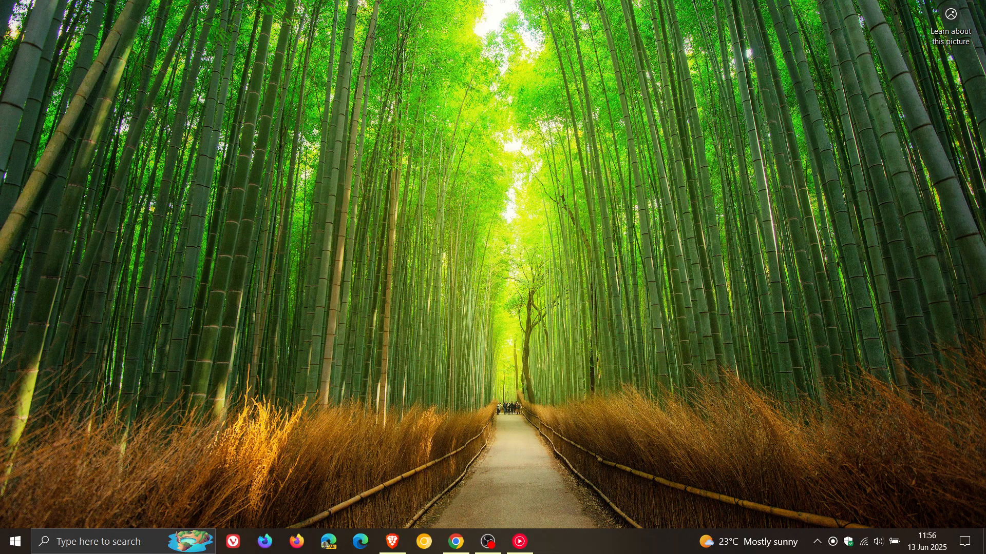
{"action": "mouse_move", "coordinate": [597, 364]}
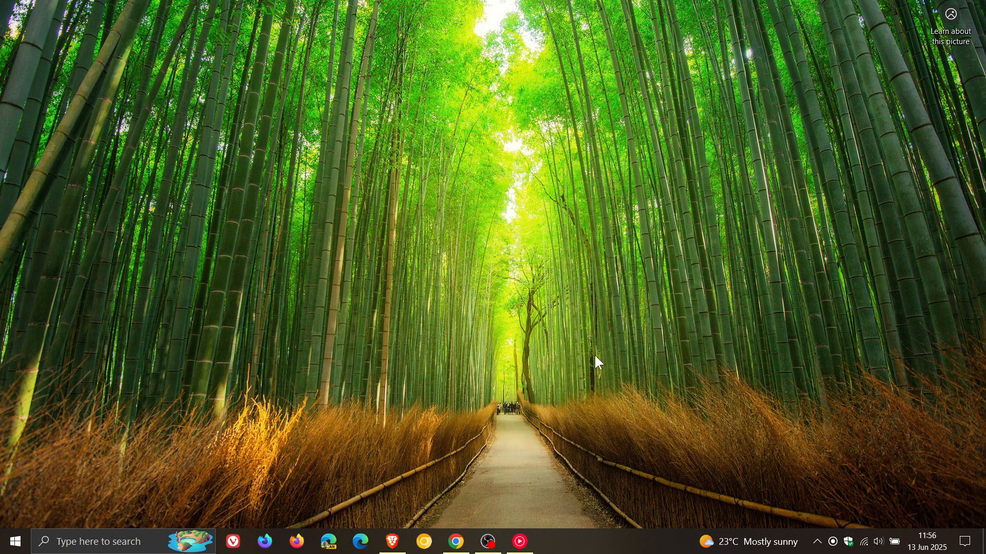
Browse the curl.se homepage's protocol and feature table, then minimise Chrome.
{"action": "left_click", "coordinate": [456, 541]}
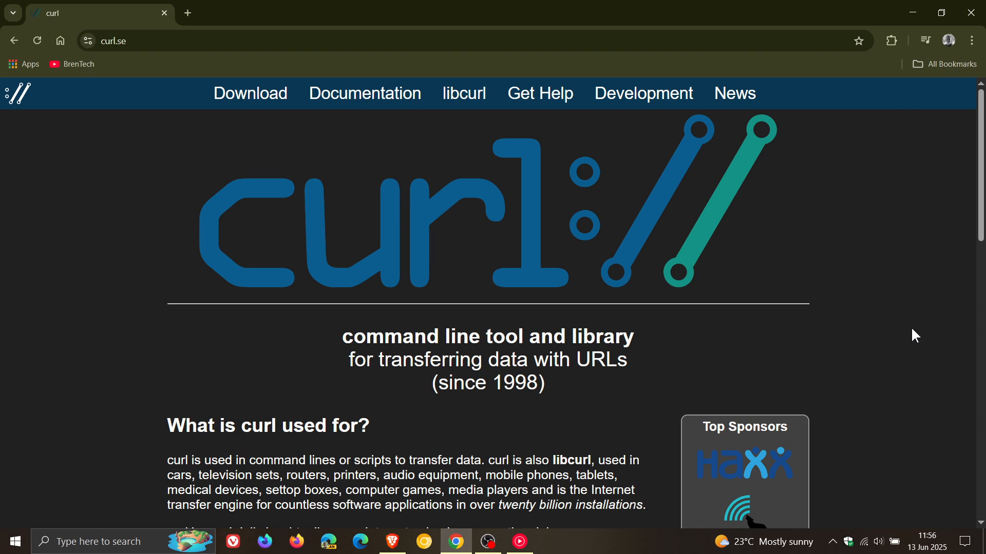
{"action": "scroll", "scroll_direction": "down", "scroll_amount": 3}
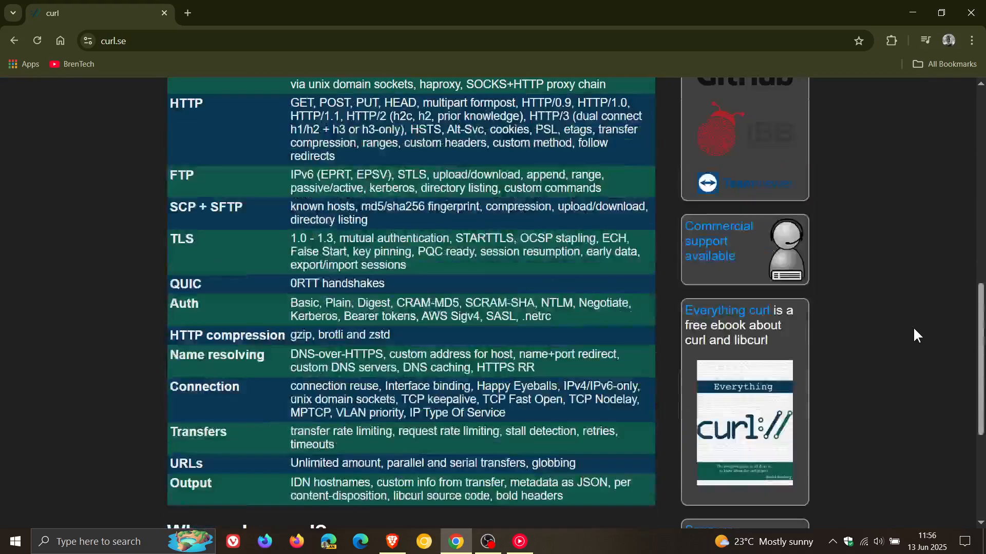
{"action": "scroll", "scroll_direction": "up", "scroll_amount": 3}
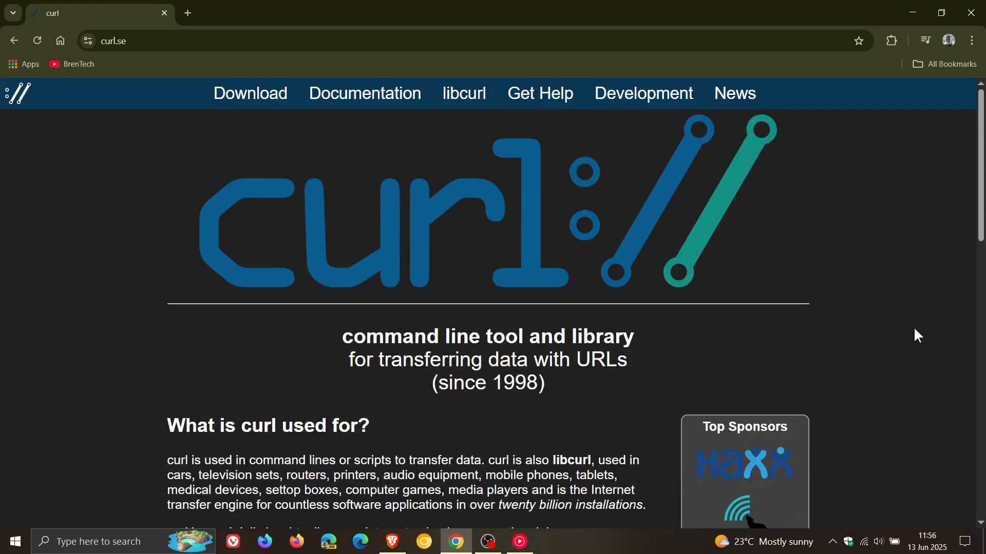
{"action": "scroll", "scroll_direction": "down", "scroll_amount": 3}
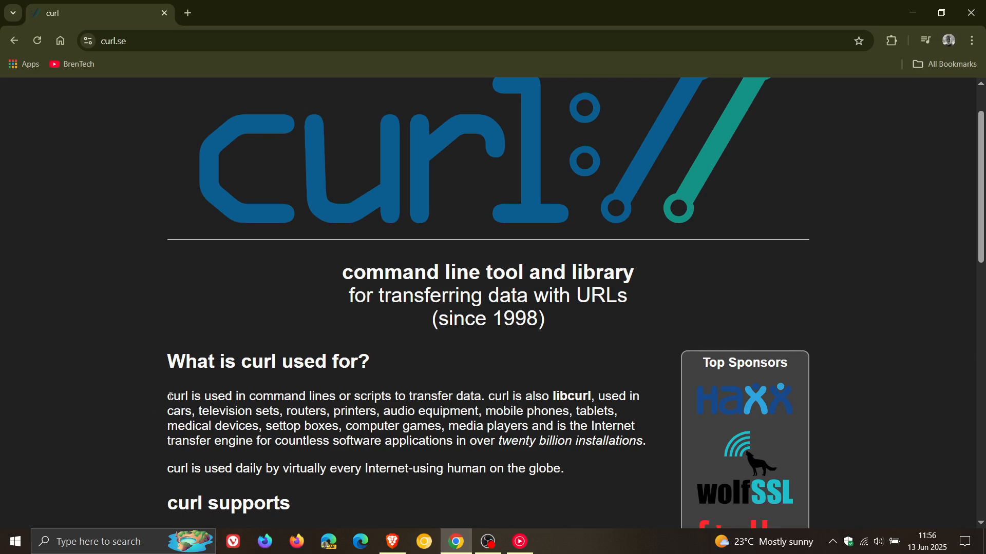
{"action": "left_click_drag", "start_coordinate": [169, 396], "coordinate": [473, 396]}
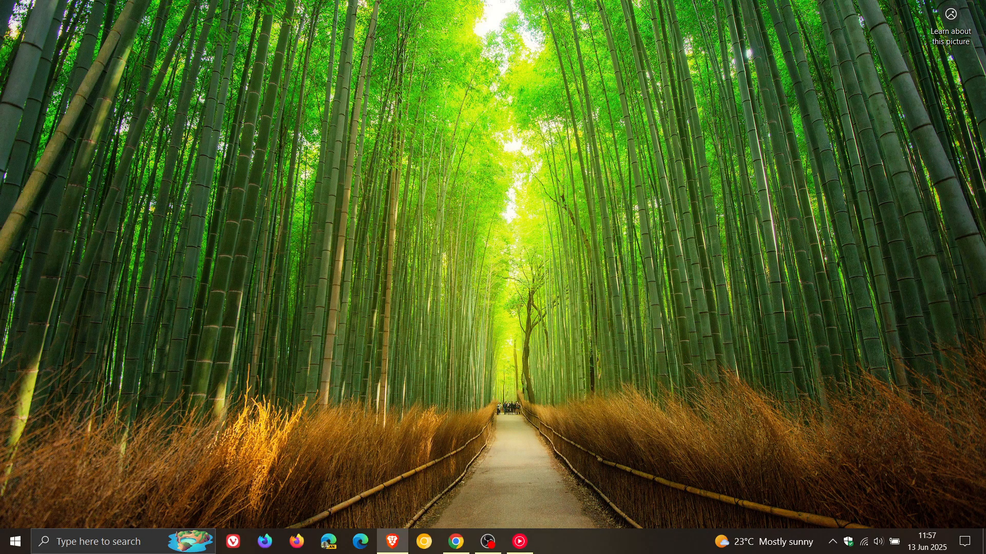
{"action": "mouse_move", "coordinate": [592, 273]}
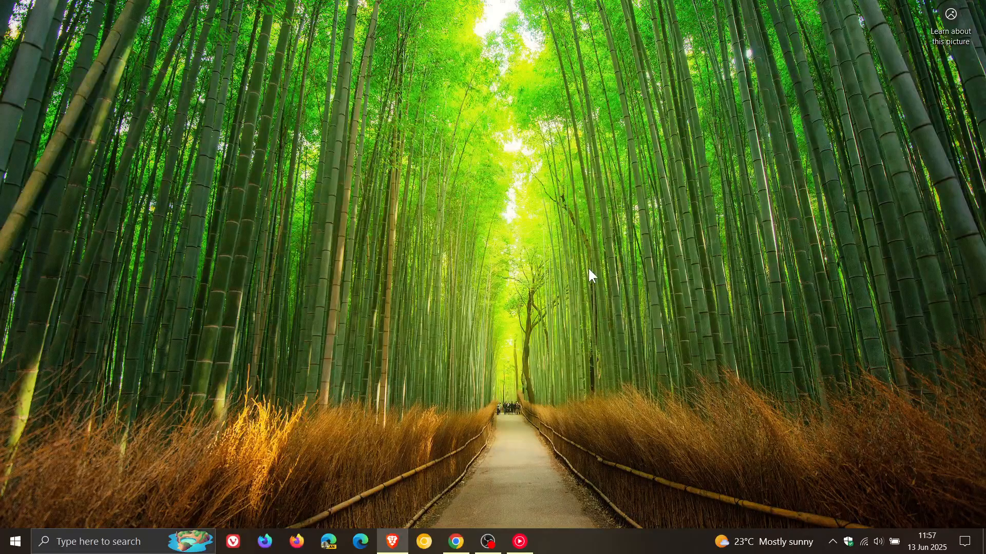
{"action": "mouse_move", "coordinate": [82, 353]}
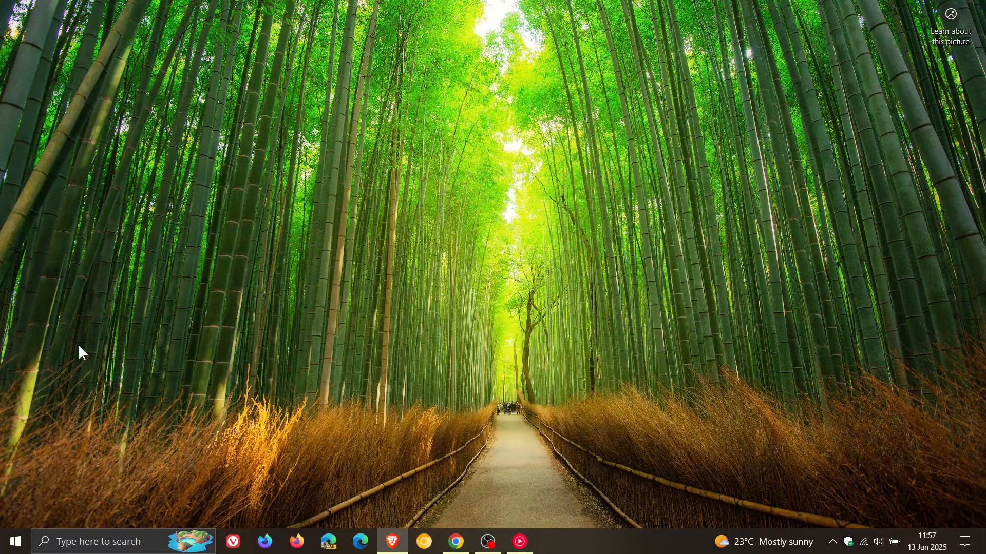
Launch Windows Settings from the Start button to its category home page.
{"action": "left_click", "coordinate": [13, 541]}
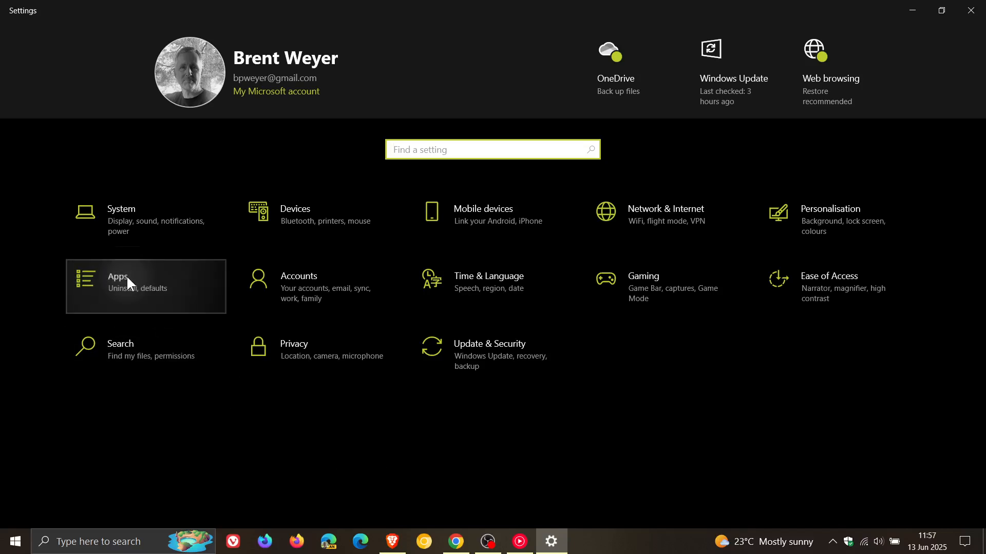
Go to Default apps, showing Chrome for email and web and VLC for music and video.
{"action": "left_click", "coordinate": [129, 286]}
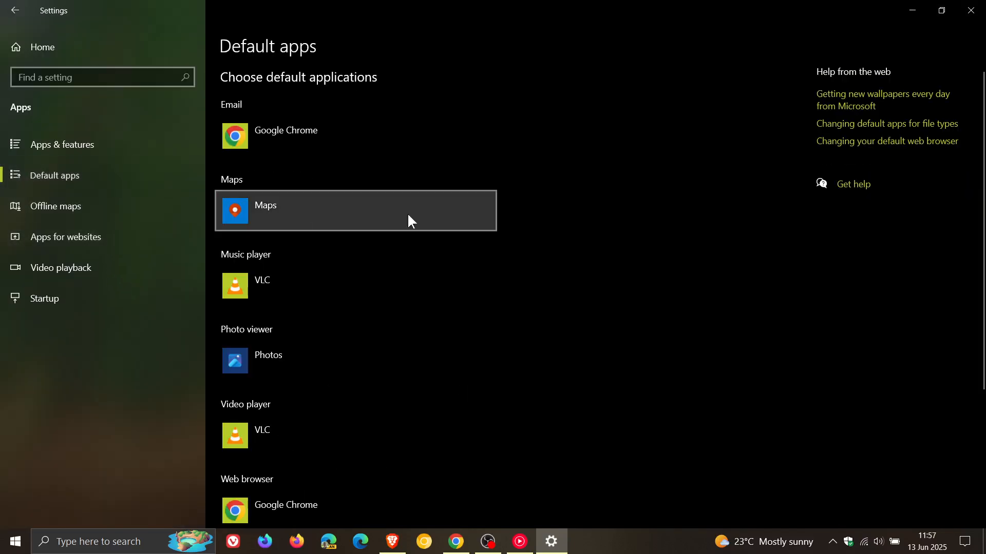
{"action": "mouse_move", "coordinate": [653, 291]}
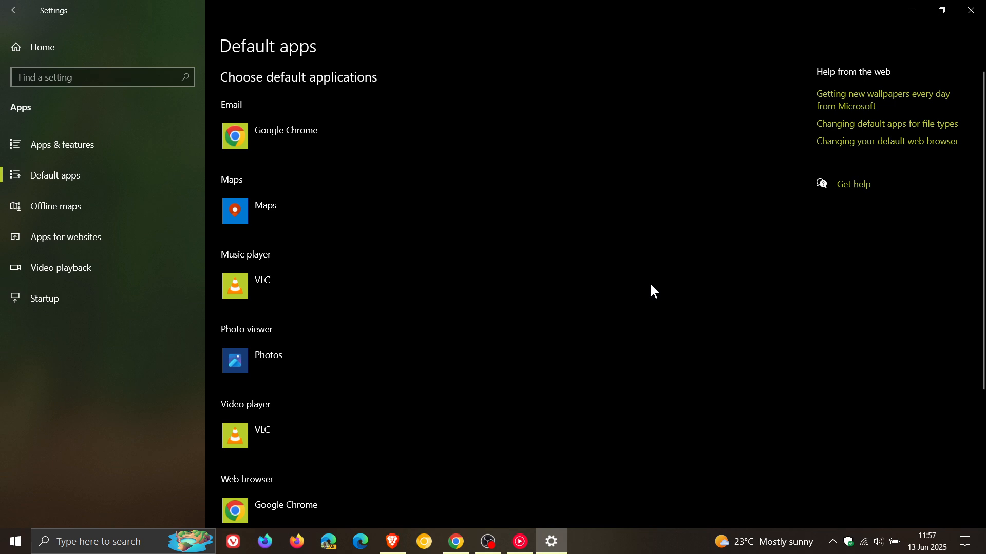
{"action": "mouse_move", "coordinate": [647, 291]}
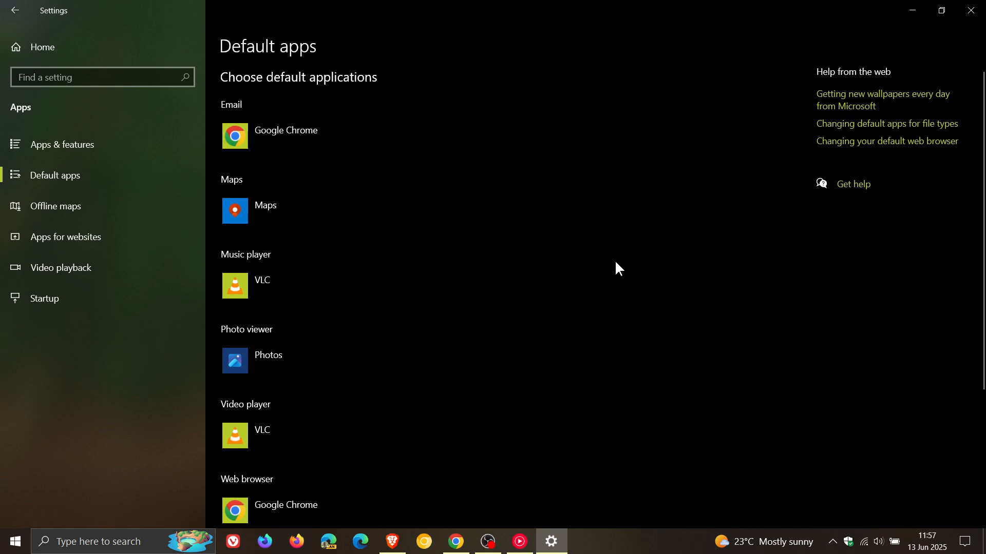
{"action": "scroll", "scroll_direction": "down", "scroll_amount": 3}
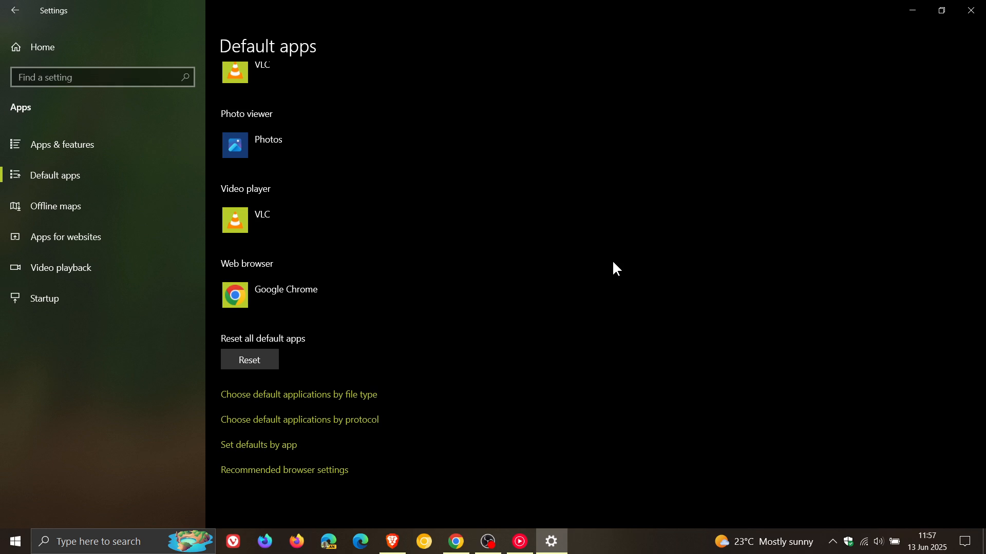
{"action": "mouse_move", "coordinate": [401, 331]}
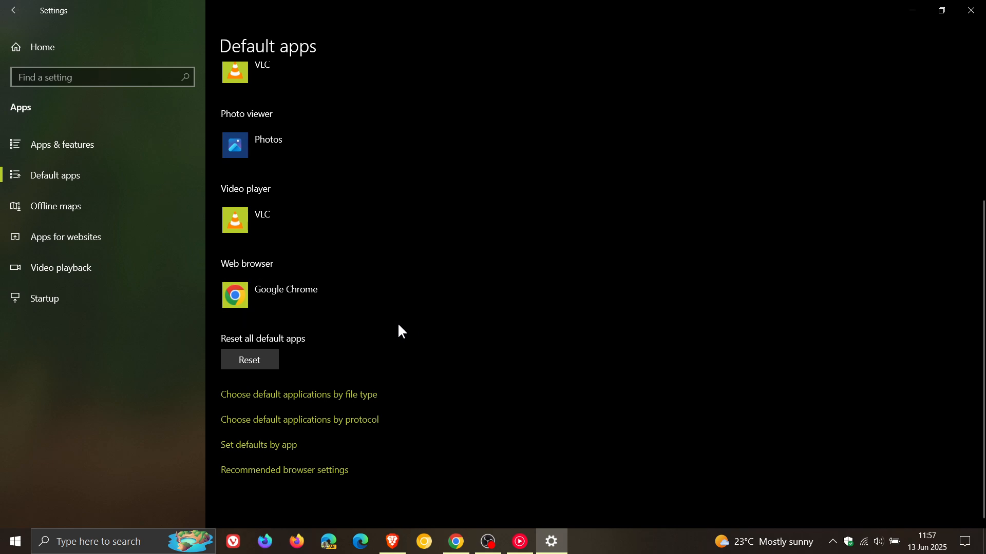
{"action": "mouse_move", "coordinate": [546, 307]}
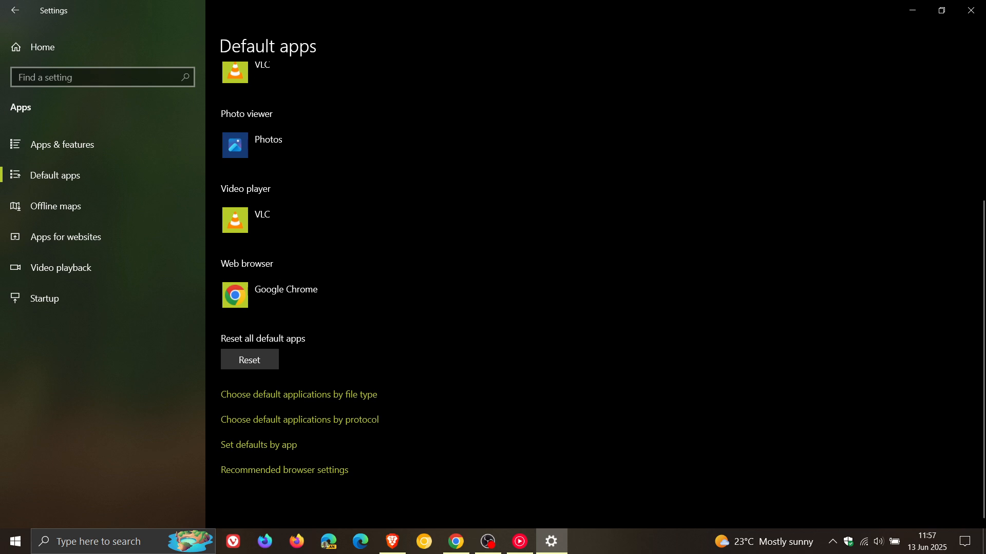
{"action": "mouse_move", "coordinate": [646, 542]}
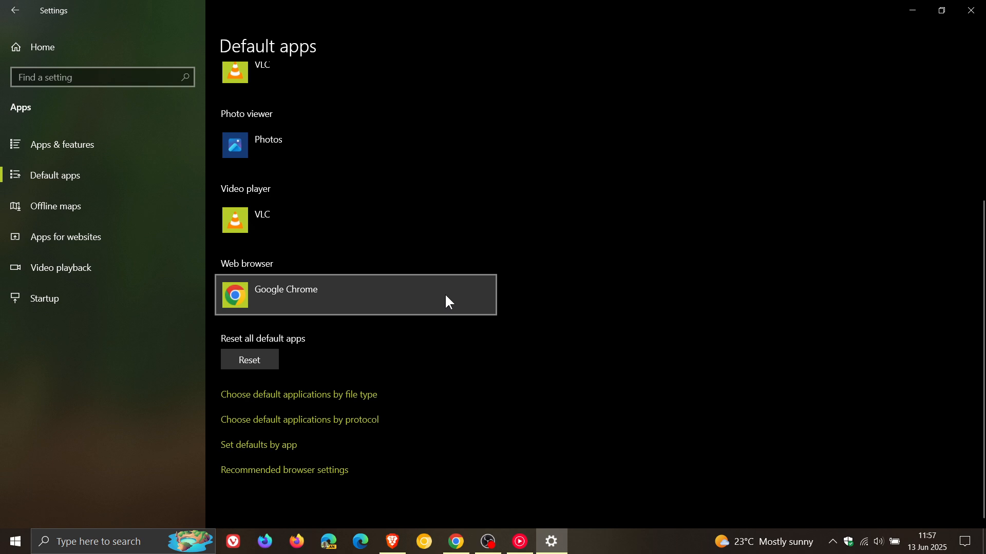
{"action": "mouse_move", "coordinate": [578, 316]}
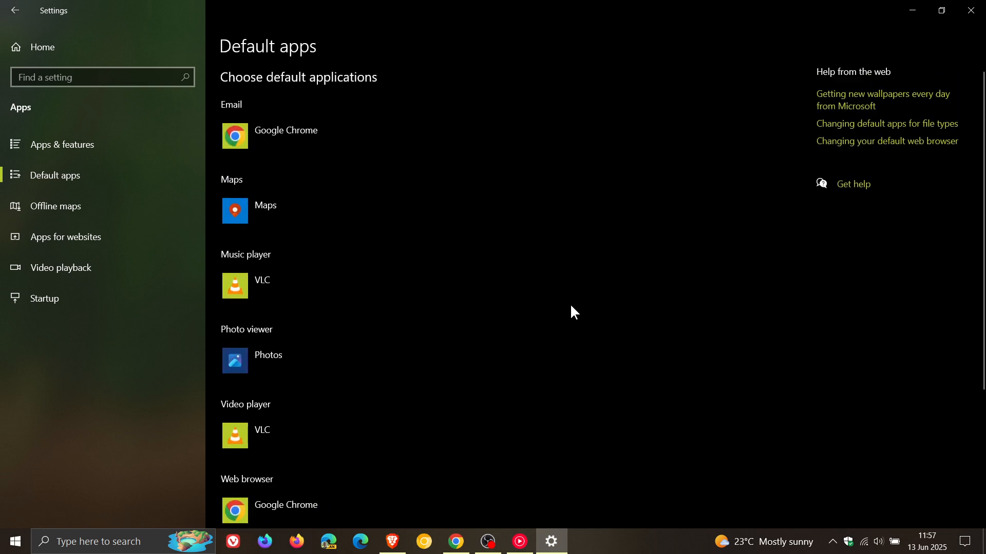
{"action": "mouse_move", "coordinate": [513, 313]}
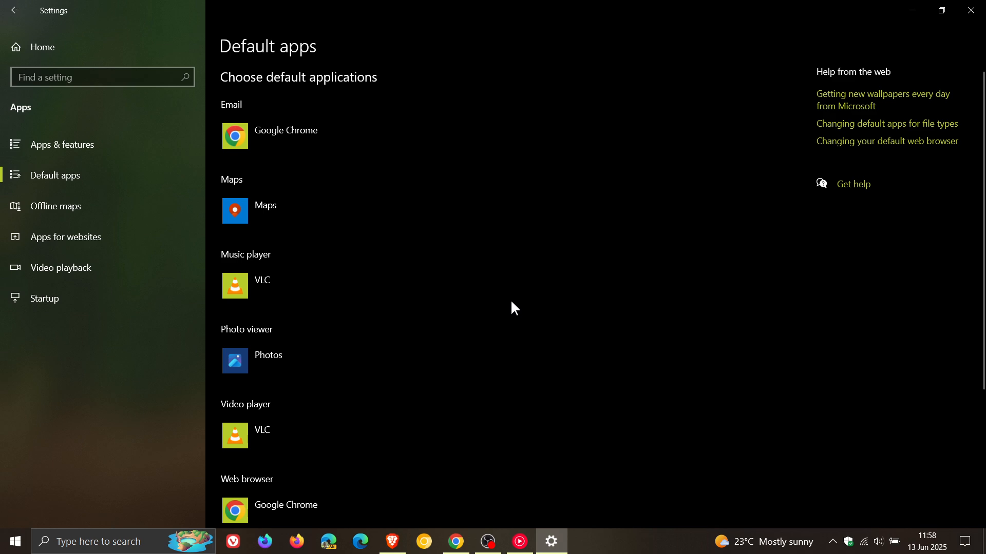
{"action": "mouse_move", "coordinate": [506, 307]}
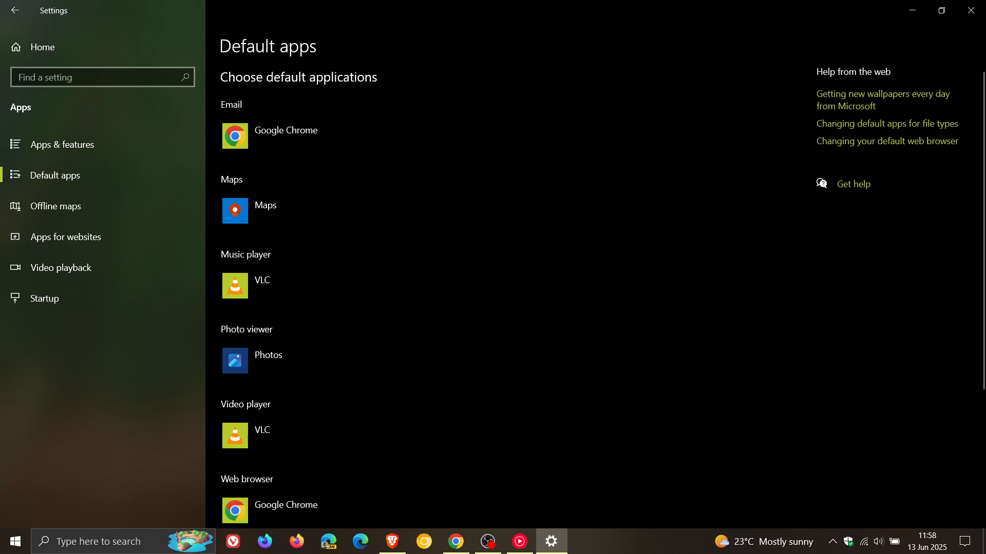
{"action": "mouse_move", "coordinate": [908, 99]}
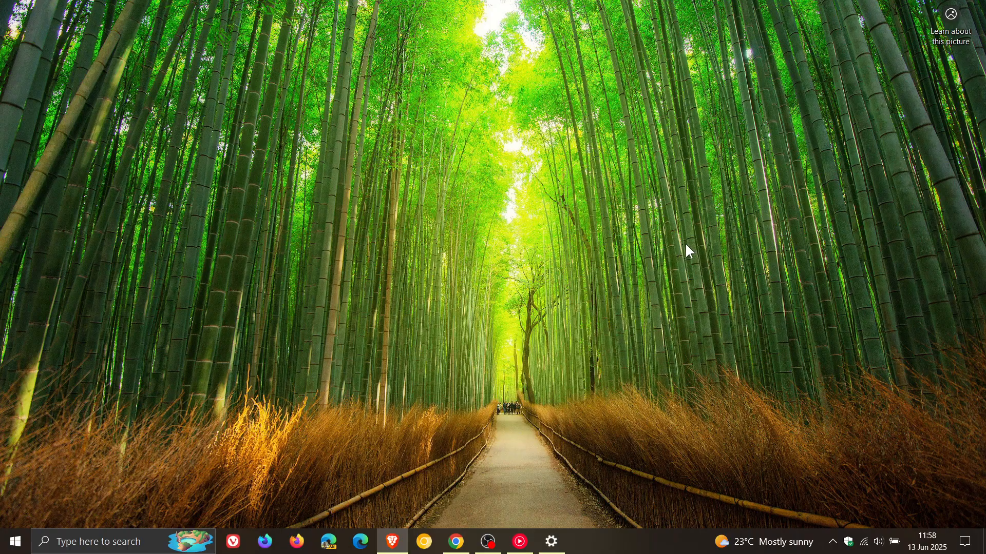
{"action": "mouse_move", "coordinate": [682, 257]}
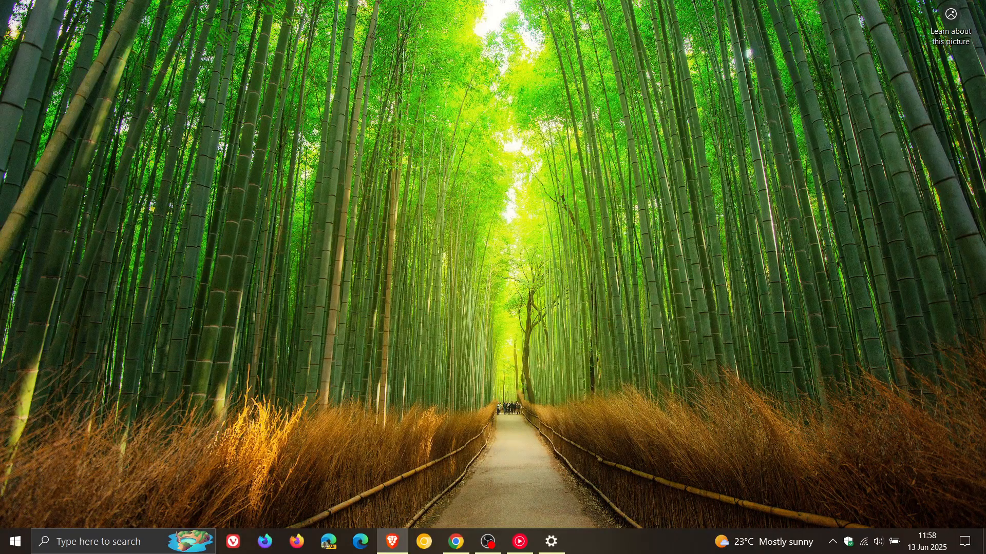
{"action": "mouse_move", "coordinate": [157, 305]}
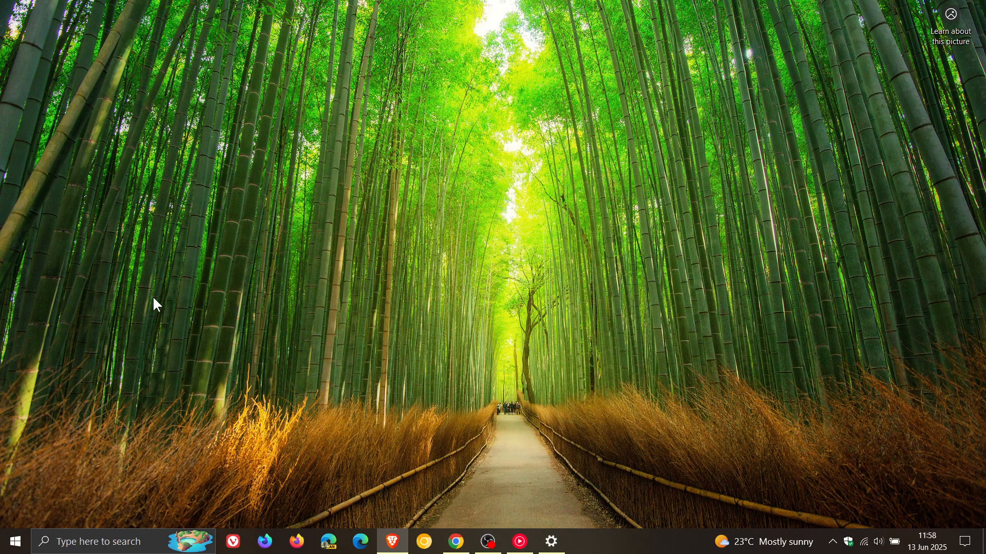
Open the Start menu over the desktop, showing Microsoft Store and Control Panel.
{"action": "left_click", "coordinate": [13, 541]}
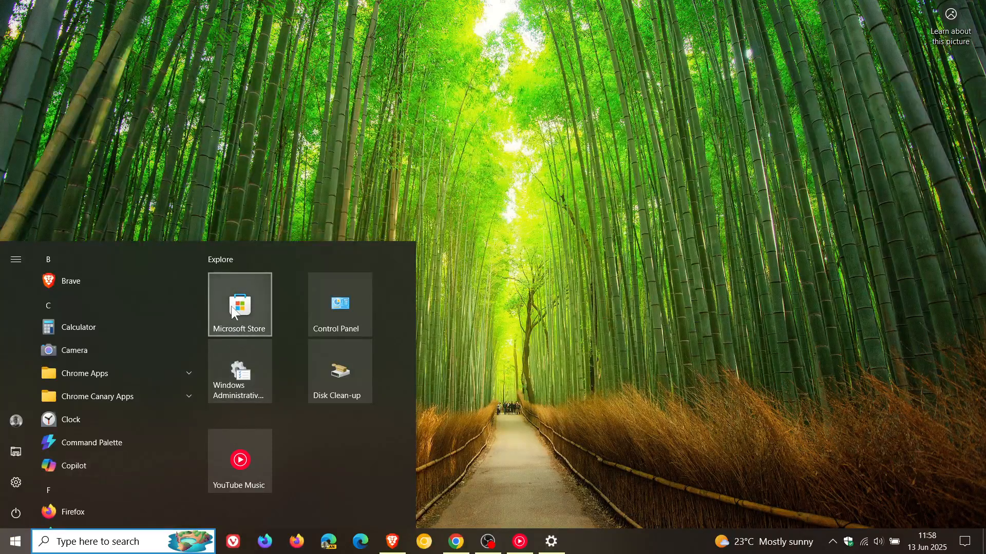
View the Microsoft Store jump list of recent pages and tasks, then close Start.
{"action": "right_click", "coordinate": [239, 305]}
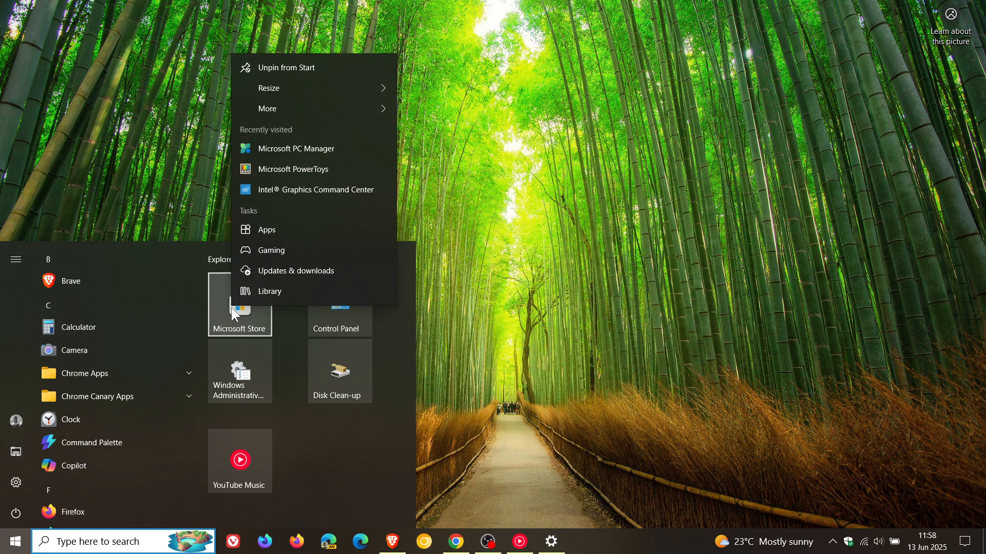
{"action": "mouse_move", "coordinate": [296, 149]}
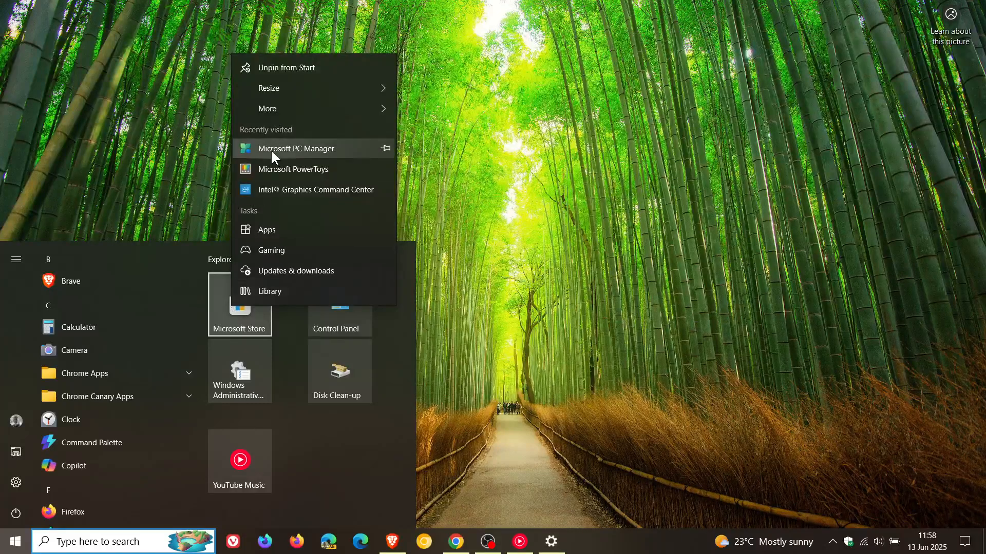
{"action": "mouse_move", "coordinate": [304, 229]}
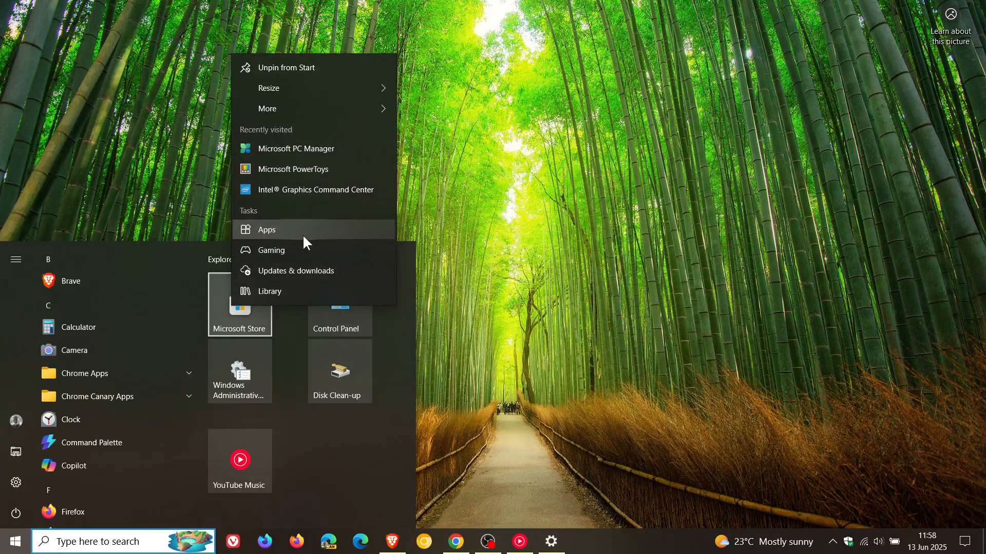
{"action": "mouse_move", "coordinate": [325, 235]}
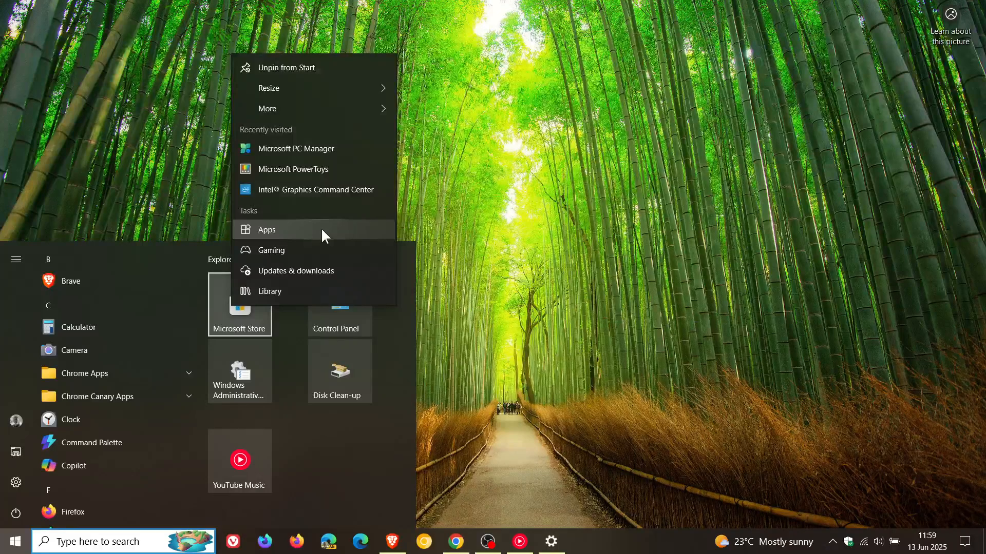
{"action": "left_click", "coordinate": [369, 467]}
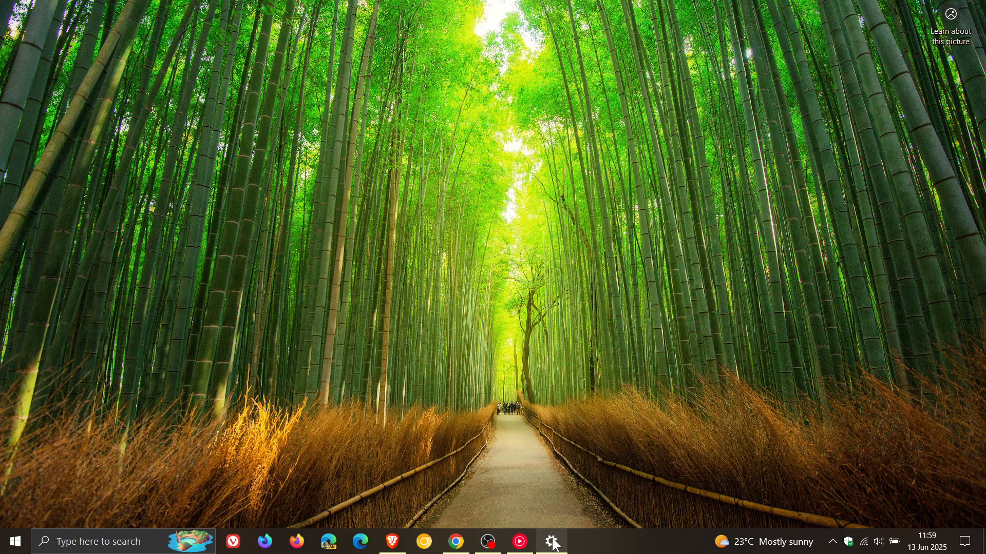
Restore Settings and navigate from Home to System's Display page.
{"action": "left_click", "coordinate": [551, 541]}
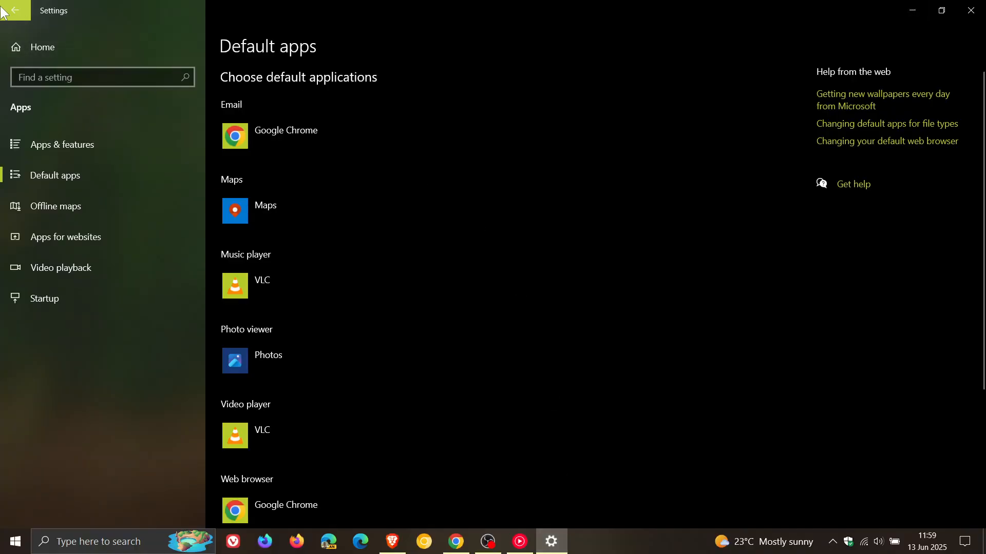
{"action": "left_click", "coordinate": [15, 11]}
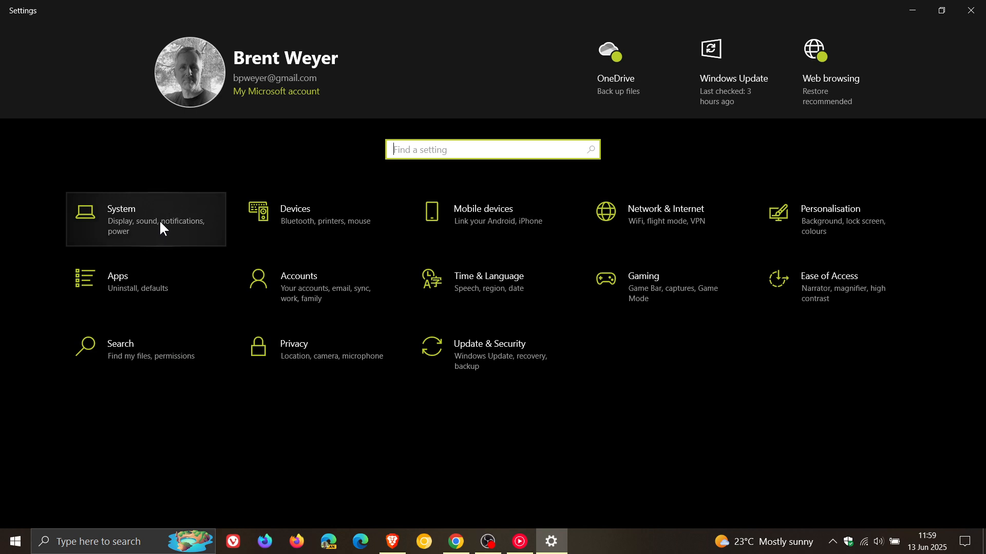
{"action": "left_click", "coordinate": [121, 219]}
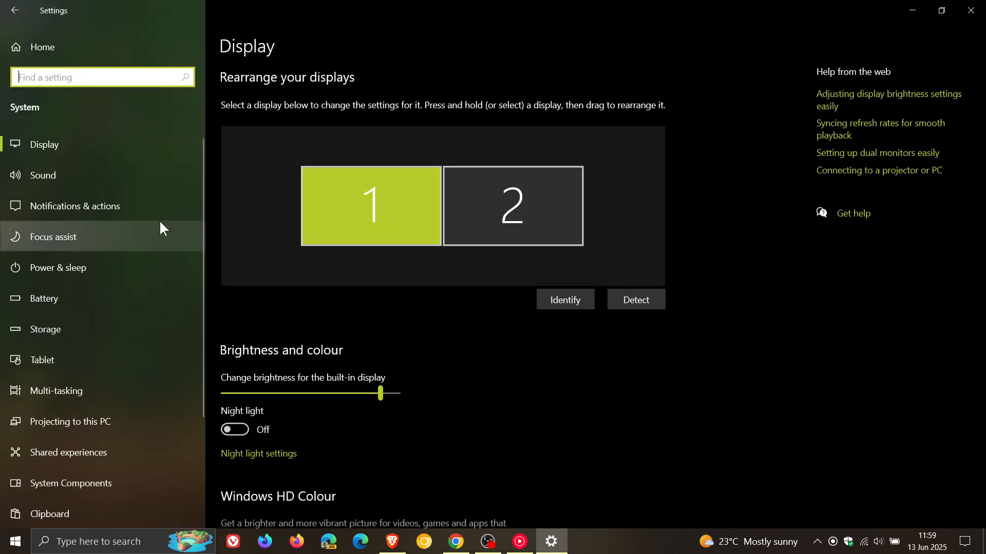
{"action": "scroll", "scroll_direction": "down", "scroll_amount": 3}
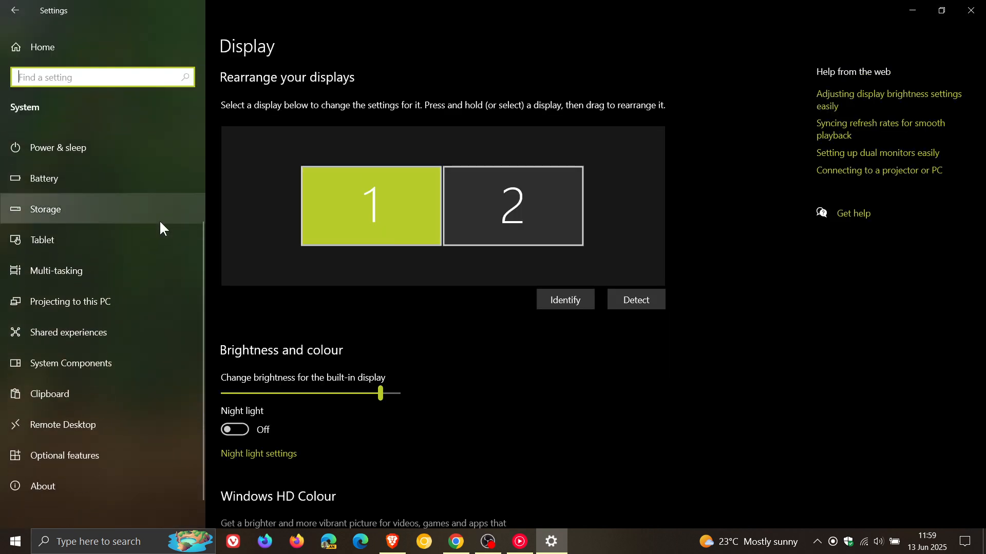
Open About to see Windows 10 Home Single Language, version 2009, build 19045.5965.
{"action": "left_click", "coordinate": [42, 486]}
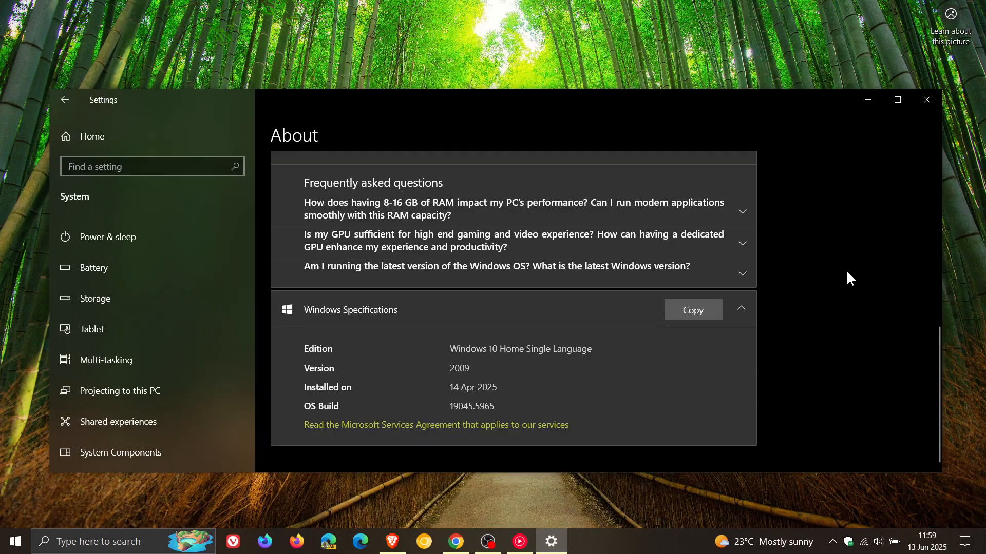
{"action": "mouse_move", "coordinate": [673, 383]}
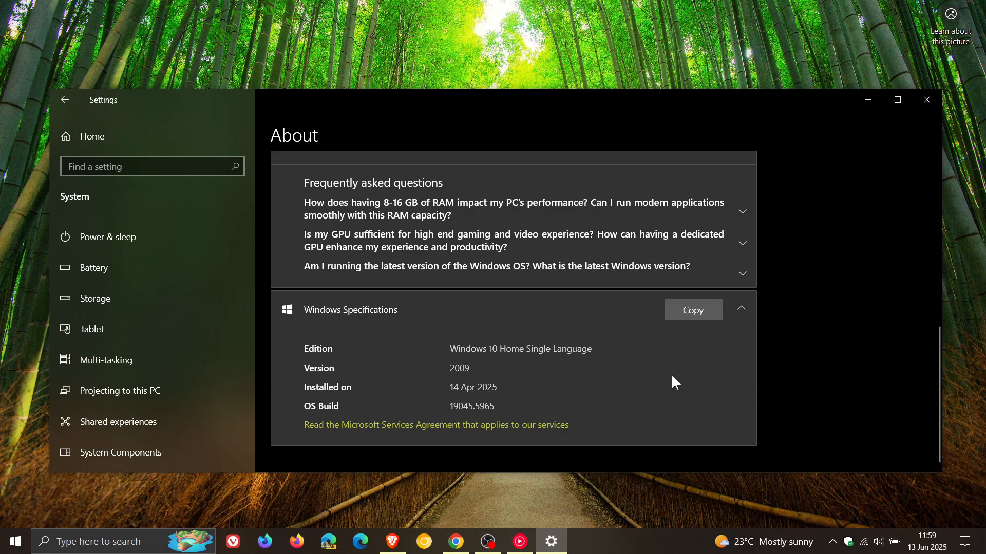
{"action": "mouse_move", "coordinate": [662, 382]}
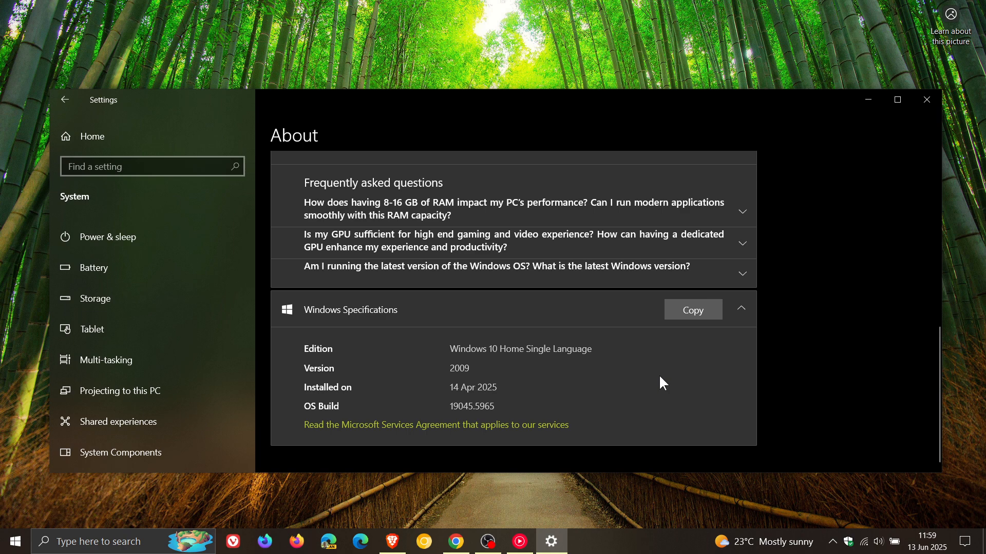
{"action": "mouse_move", "coordinate": [641, 397]}
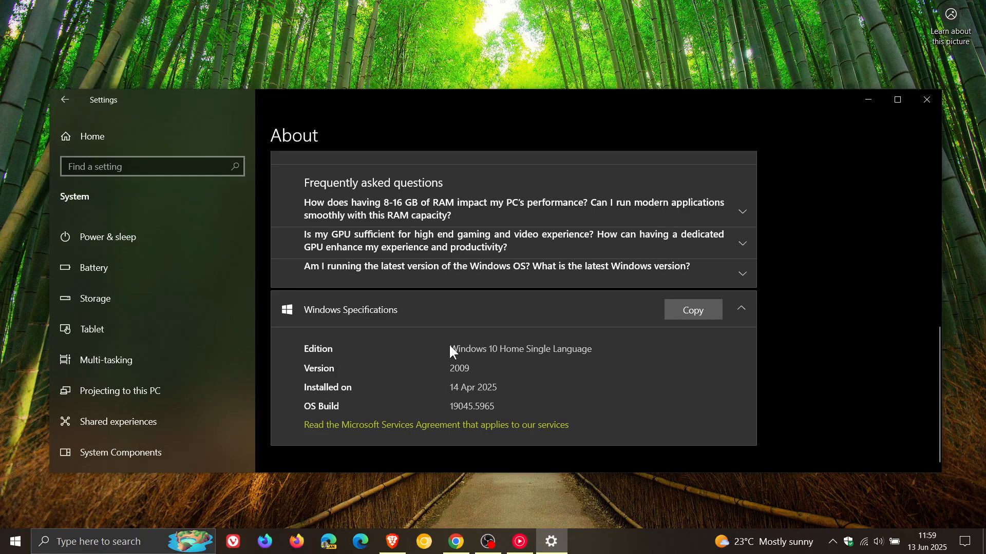
{"action": "mouse_move", "coordinate": [492, 380]}
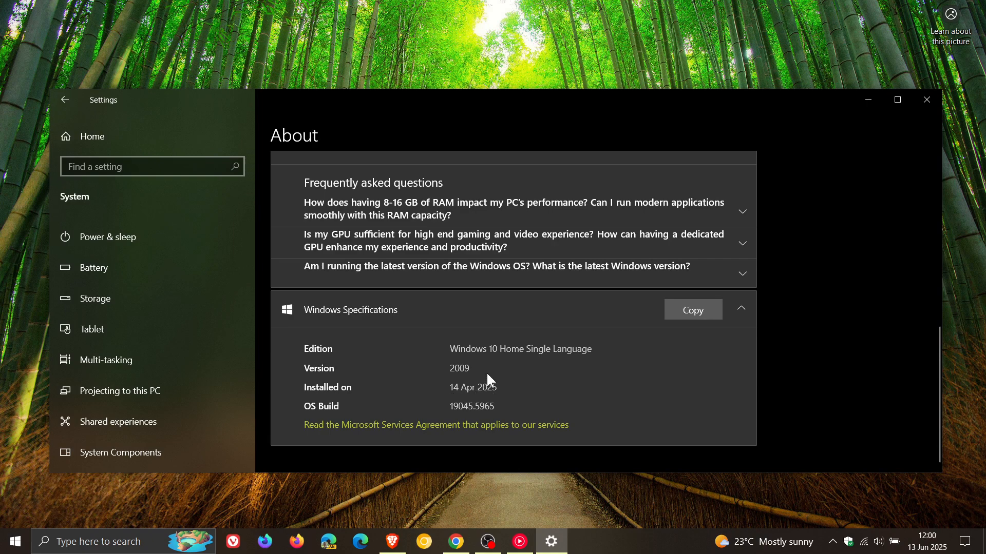
{"action": "mouse_move", "coordinate": [490, 382]}
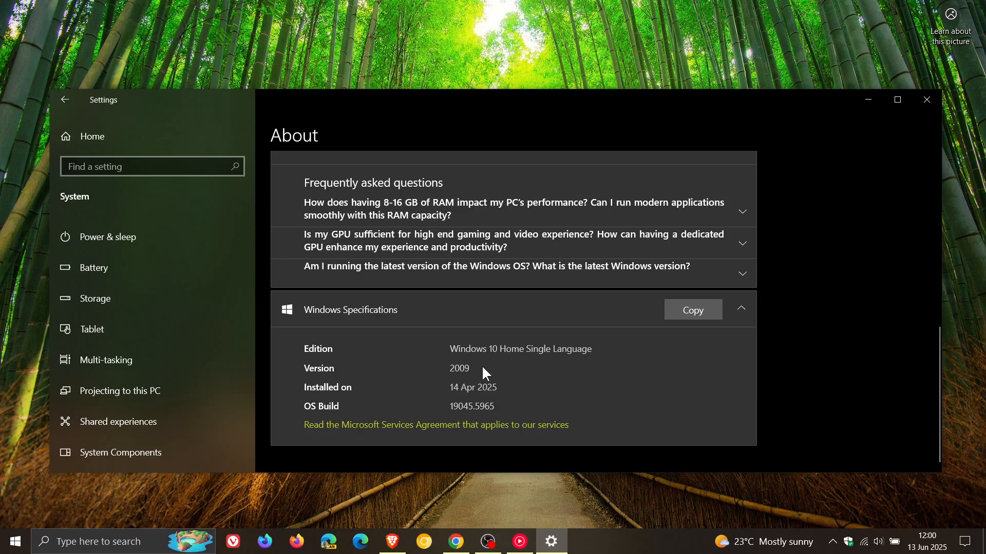
{"action": "mouse_move", "coordinate": [495, 376]}
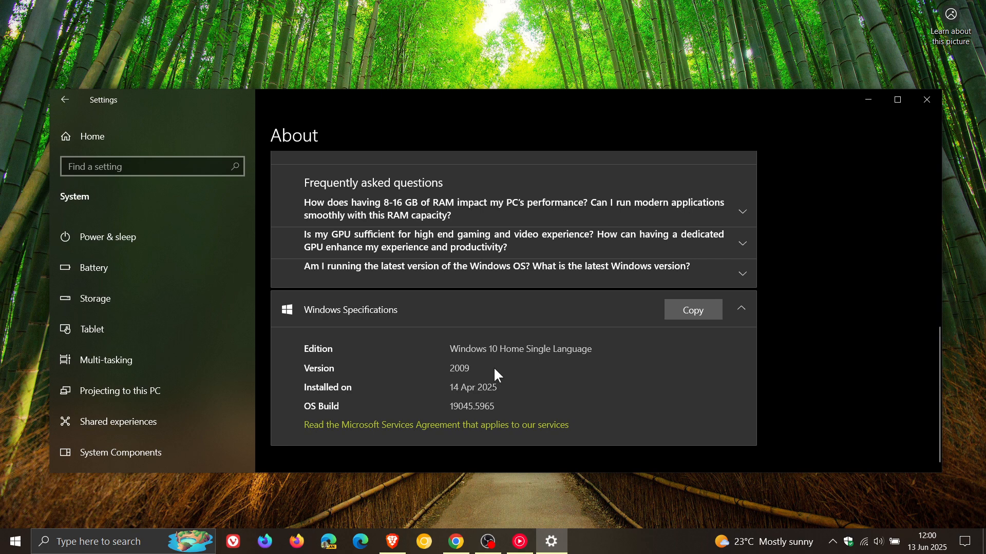
{"action": "mouse_move", "coordinate": [893, 201]}
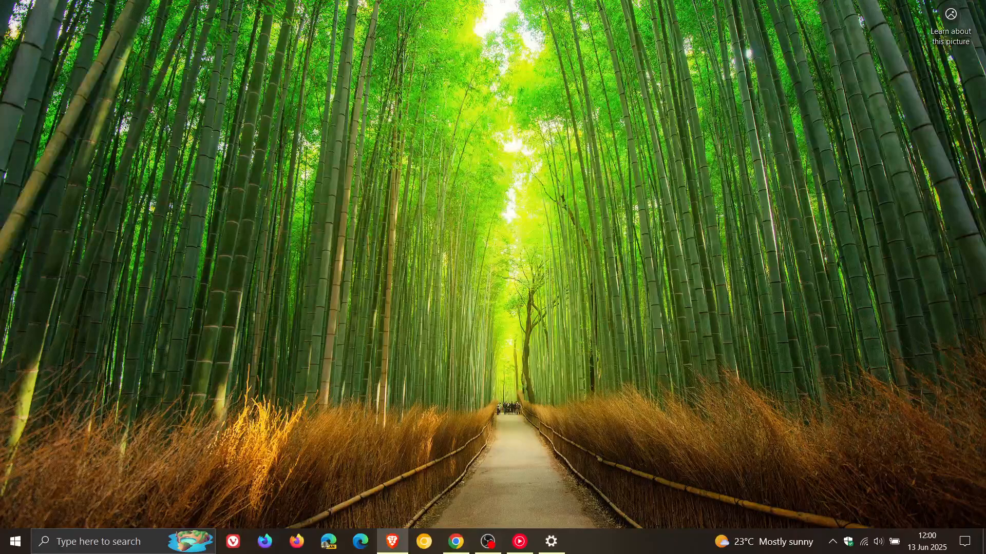
{"action": "mouse_move", "coordinate": [660, 292]}
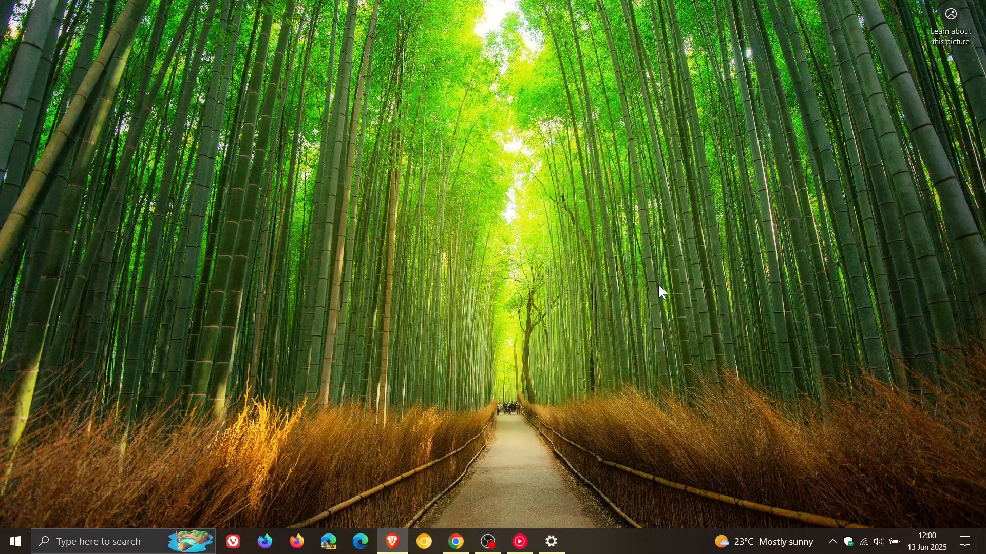